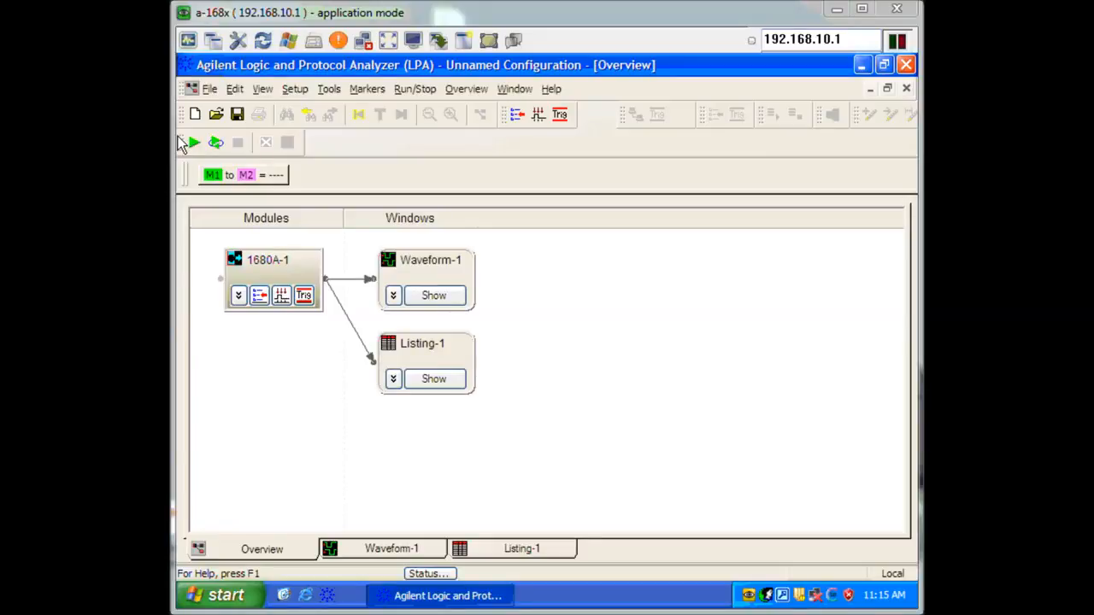
mouse_move(321, 186)
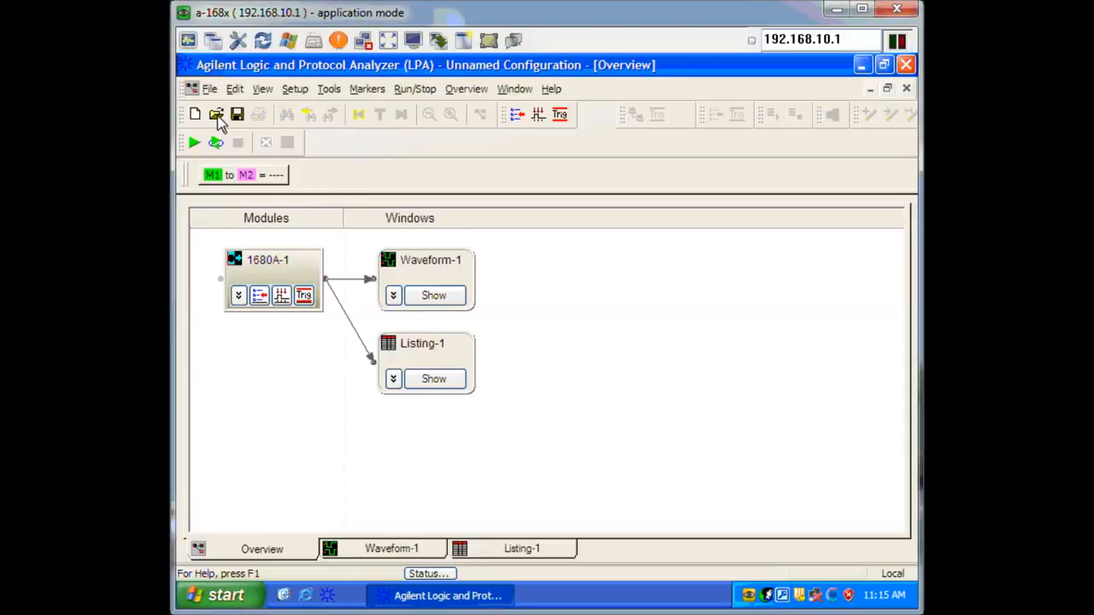
Step: Browse Default Configs > Agilent > Slow Serial Default Configs > I2C and choose I2C Default Config.xml
click(215, 113)
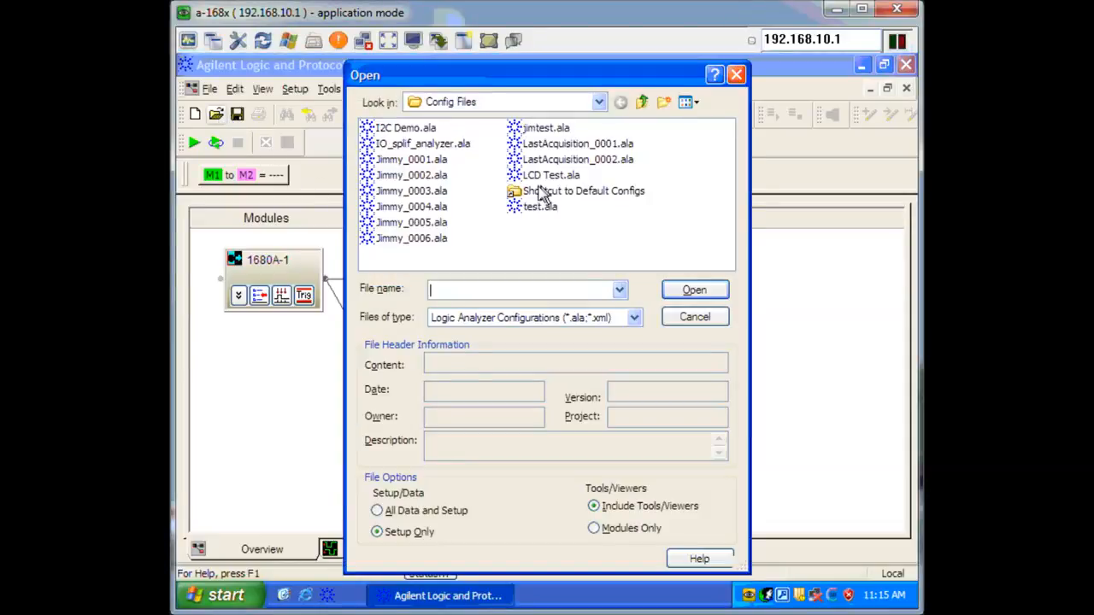
double_click(585, 192)
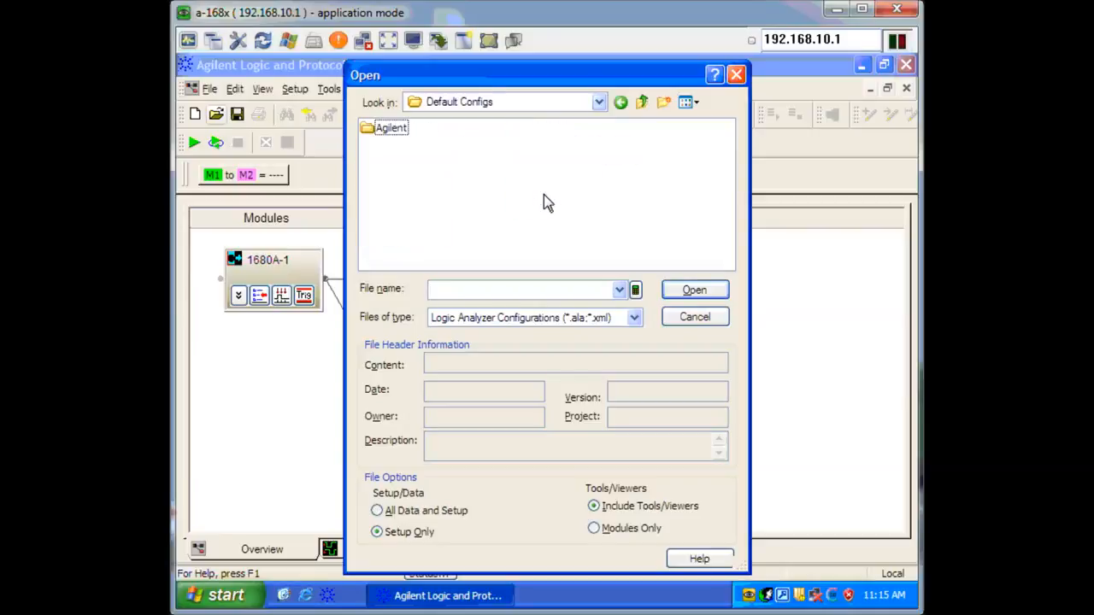
double_click(390, 126)
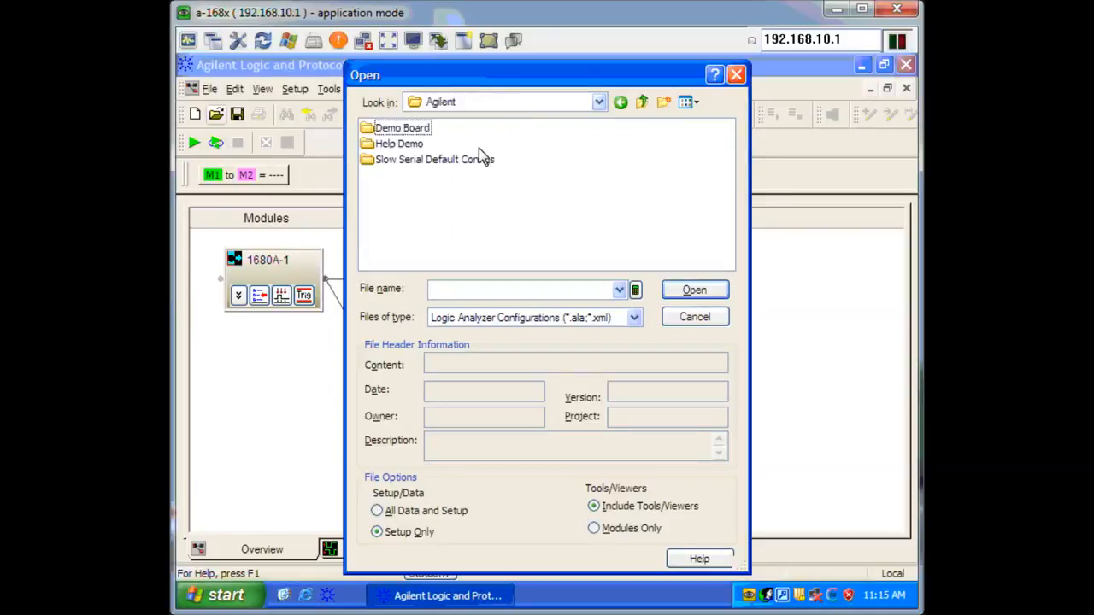
mouse_move(465, 106)
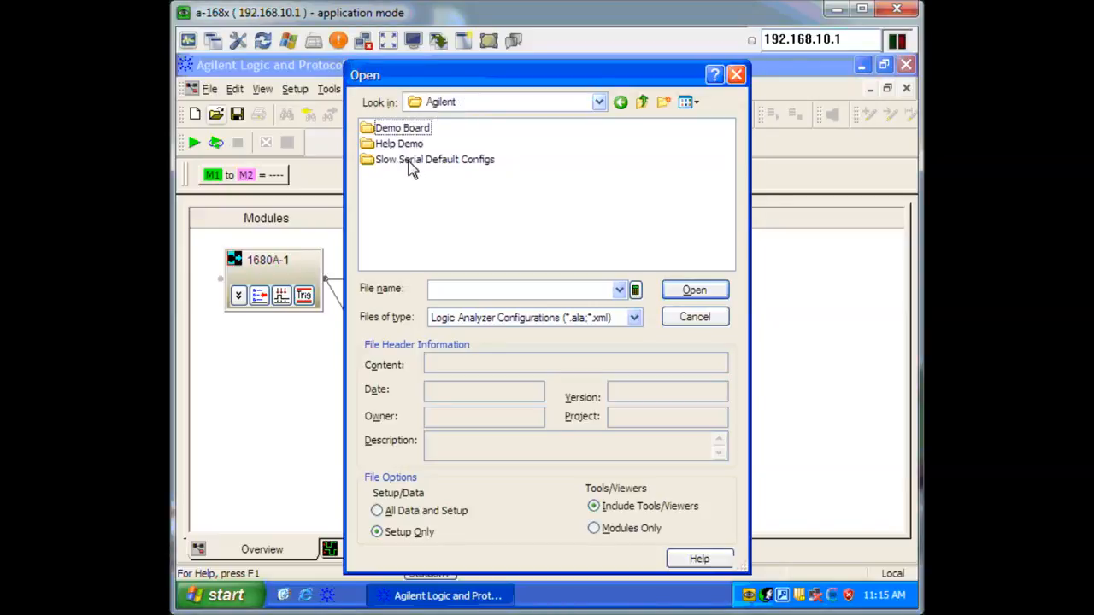
double_click(434, 159)
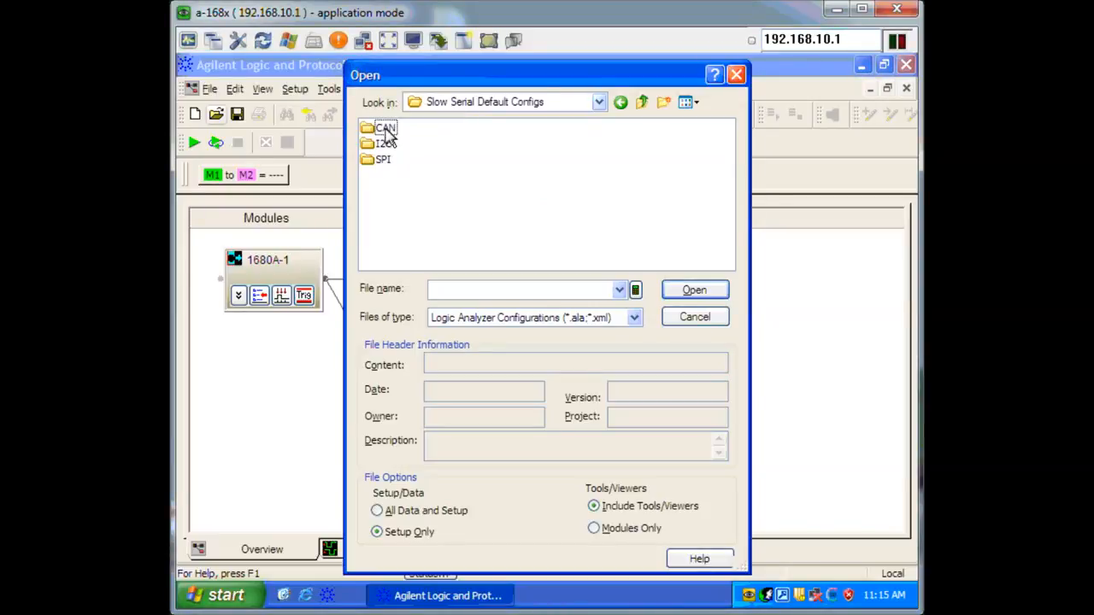
double_click(386, 144)
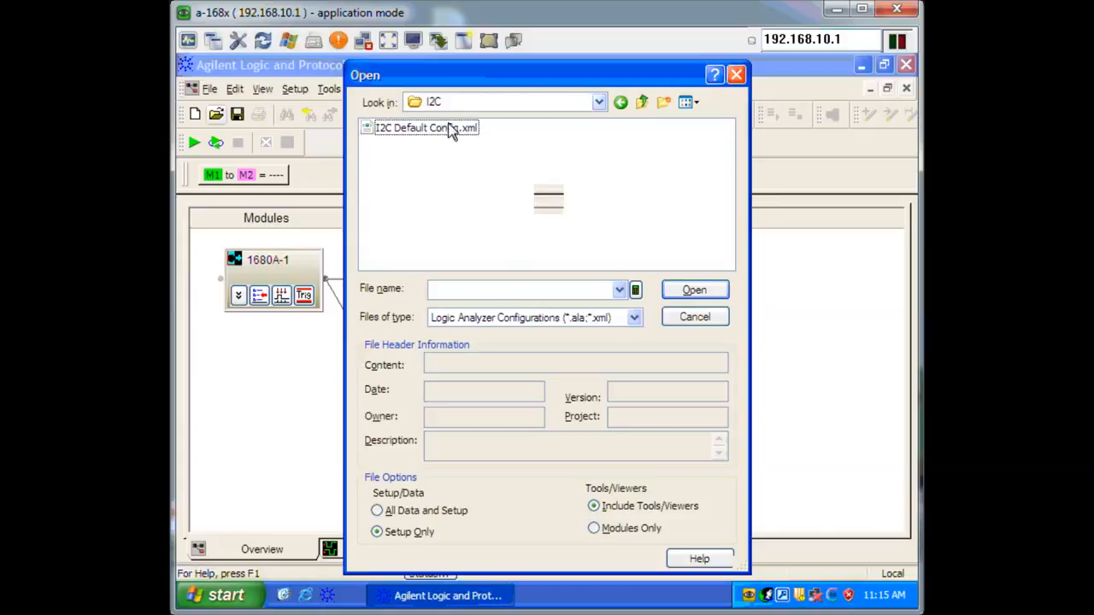
click(695, 291)
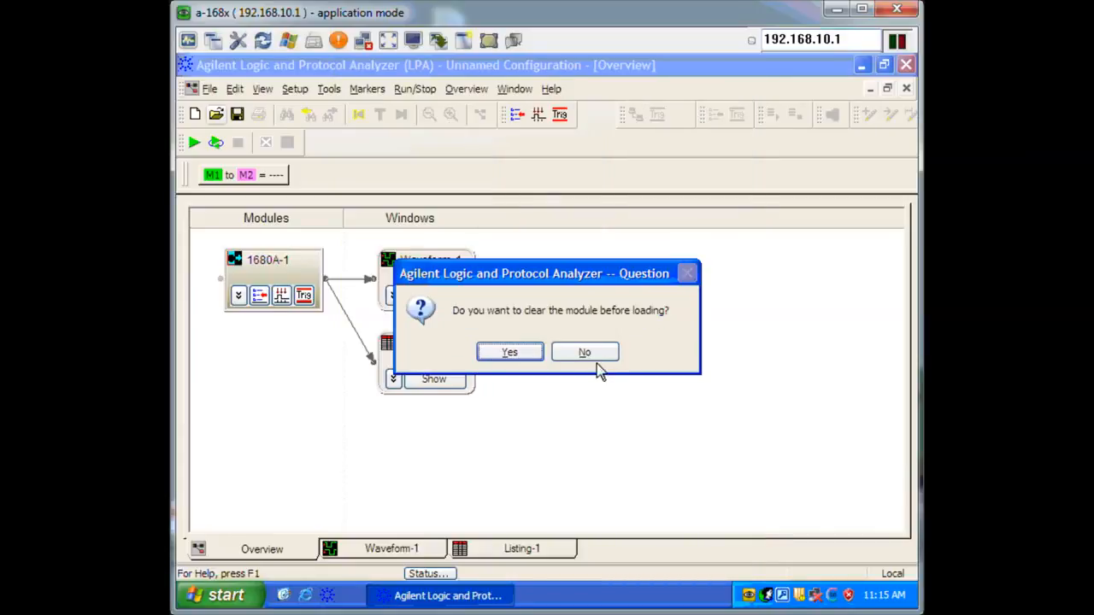
Step: Answer No to clearing the module, let the windows load, and acknowledge the File Open Errors report
click(584, 352)
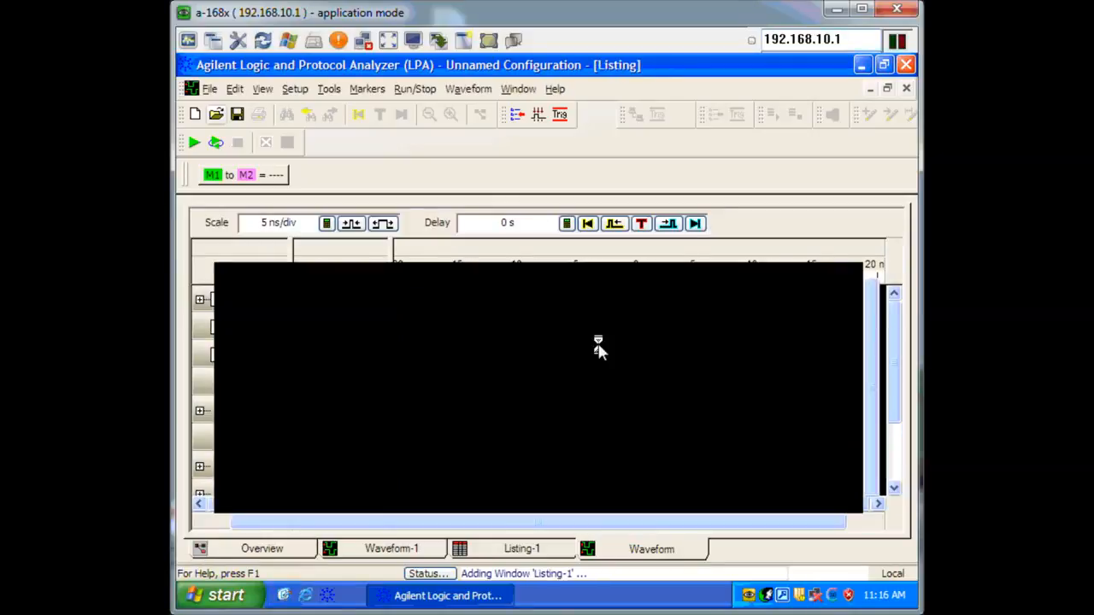
click(523, 549)
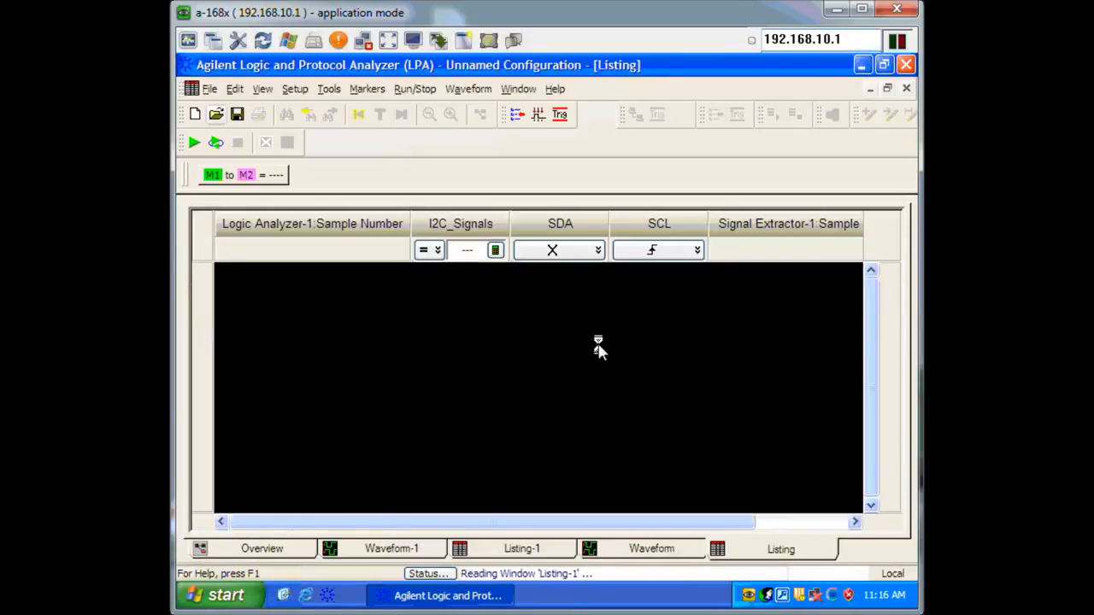
click(392, 547)
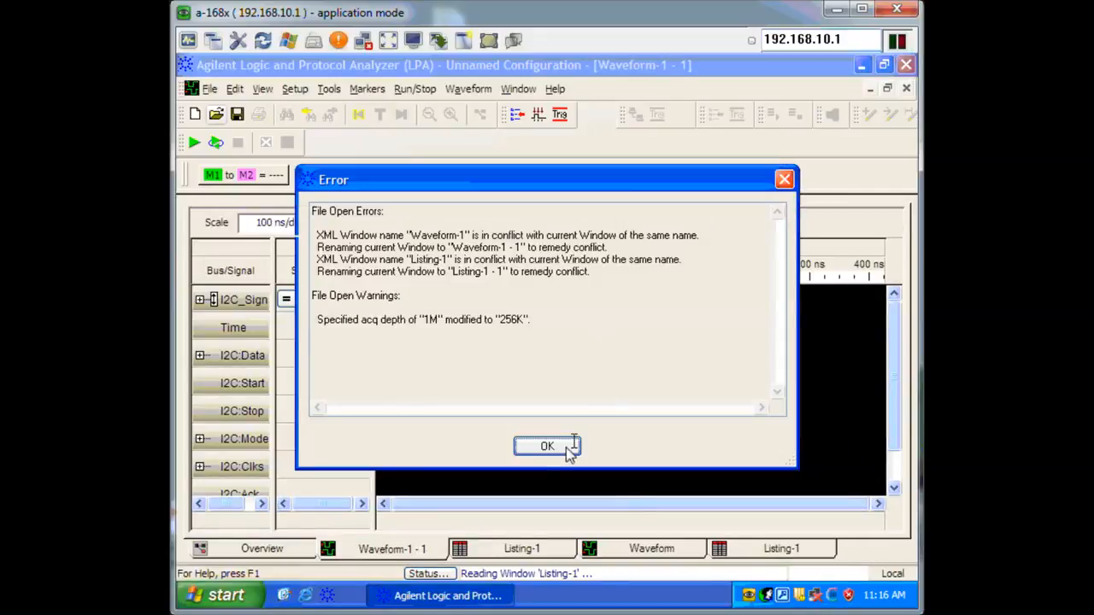
click(547, 447)
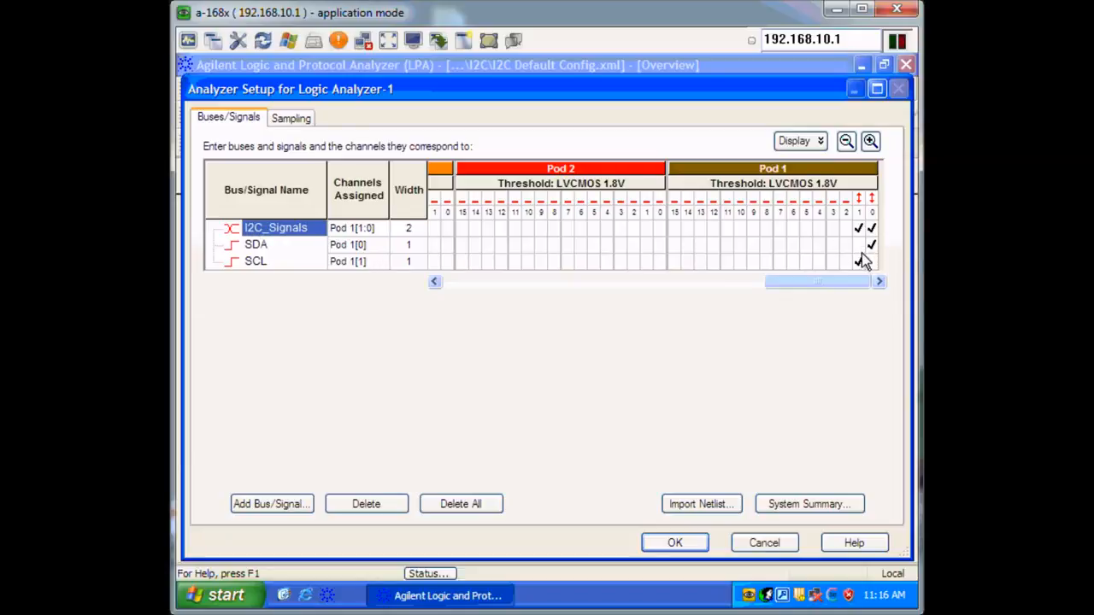
mouse_move(874, 248)
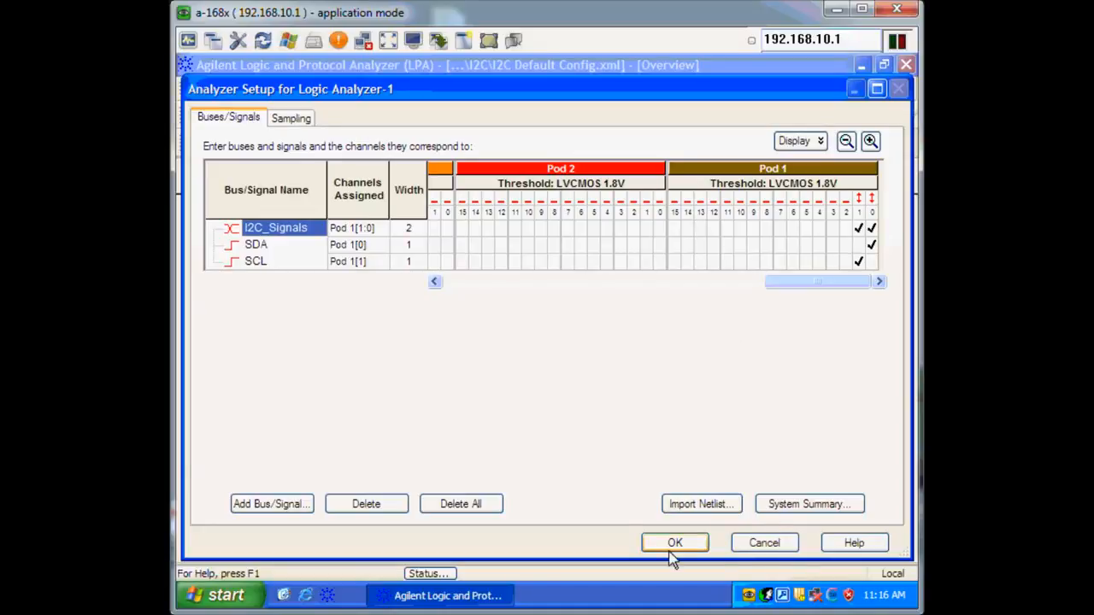
Step: Accept the I2C_Signals, SDA and SCL assignments on Pod 1 in Analyzer Setup
click(674, 543)
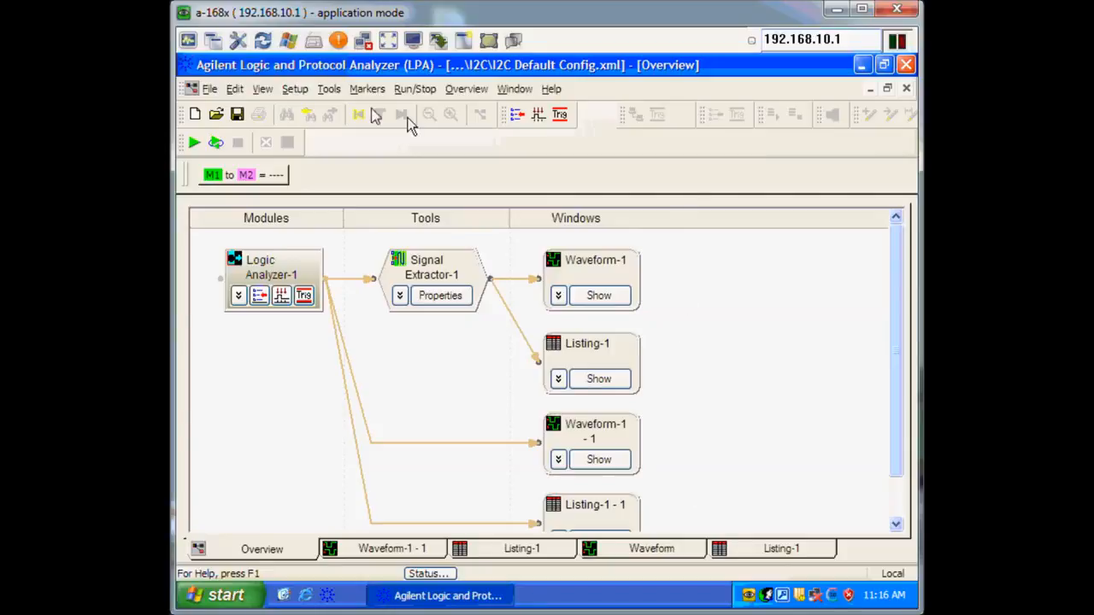
mouse_move(208, 143)
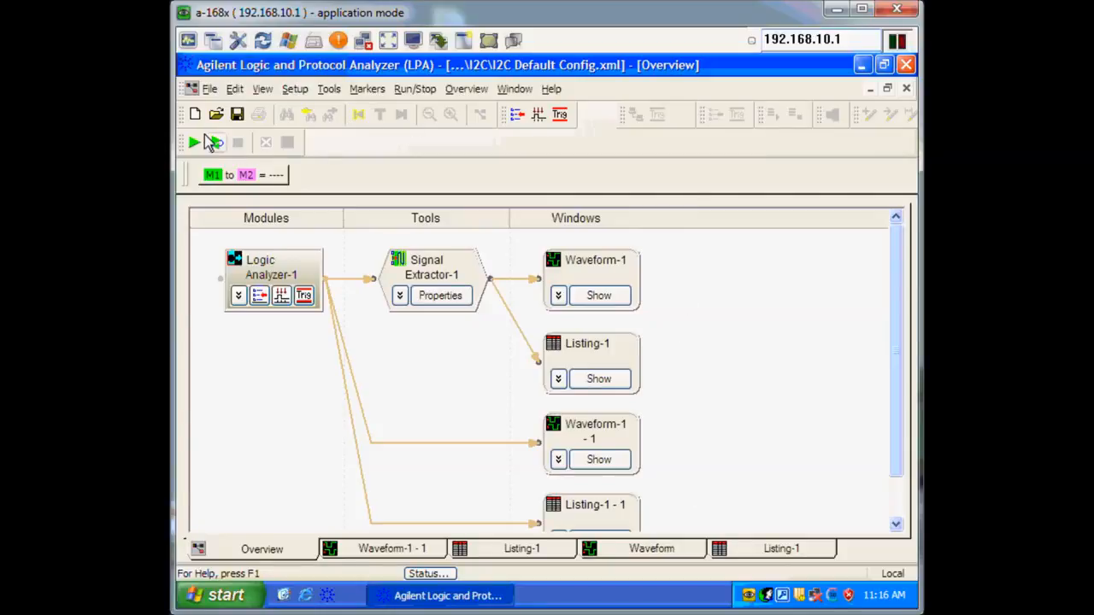
Step: Run a single acquisition of the I2C bus, giving a marker interval of about 1.009 ms
click(195, 142)
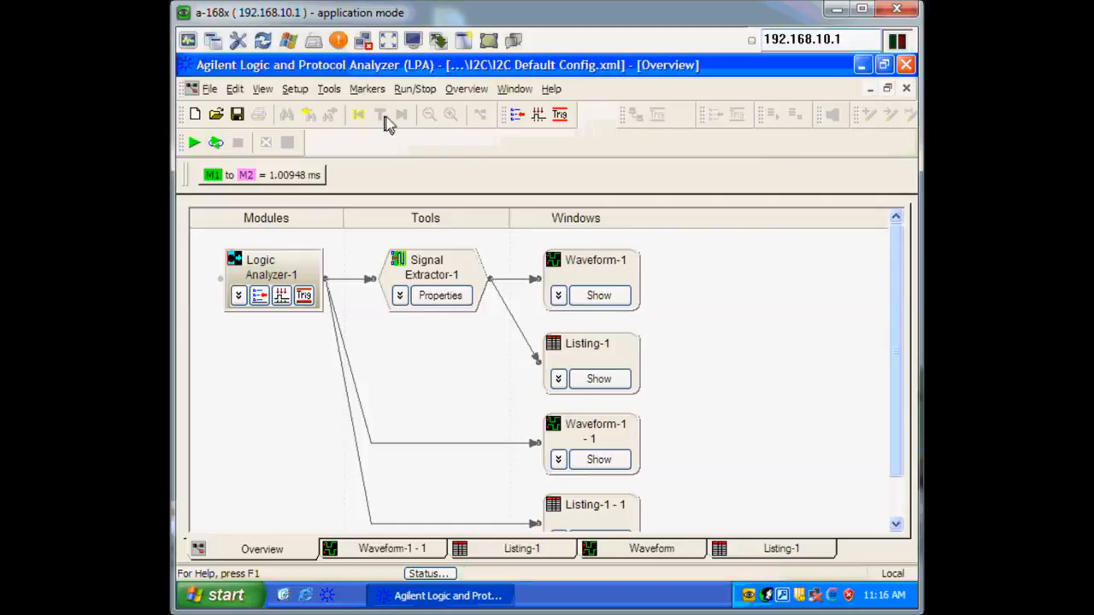
mouse_move(465, 165)
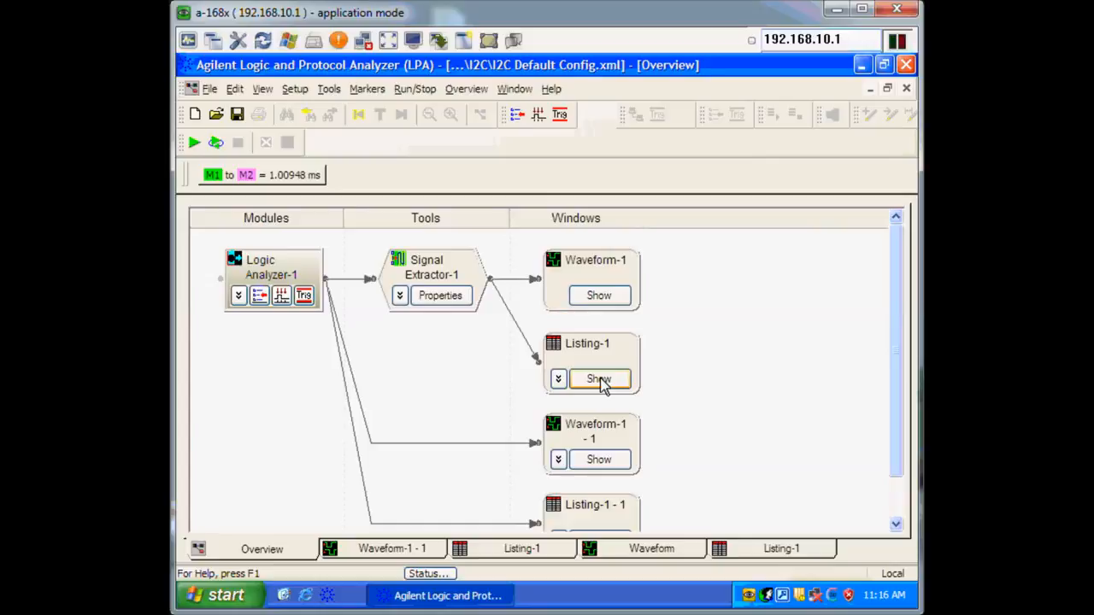
Step: Show Listing-1 from the Overview and scroll its decoded I2C rows down to sample 39
click(599, 379)
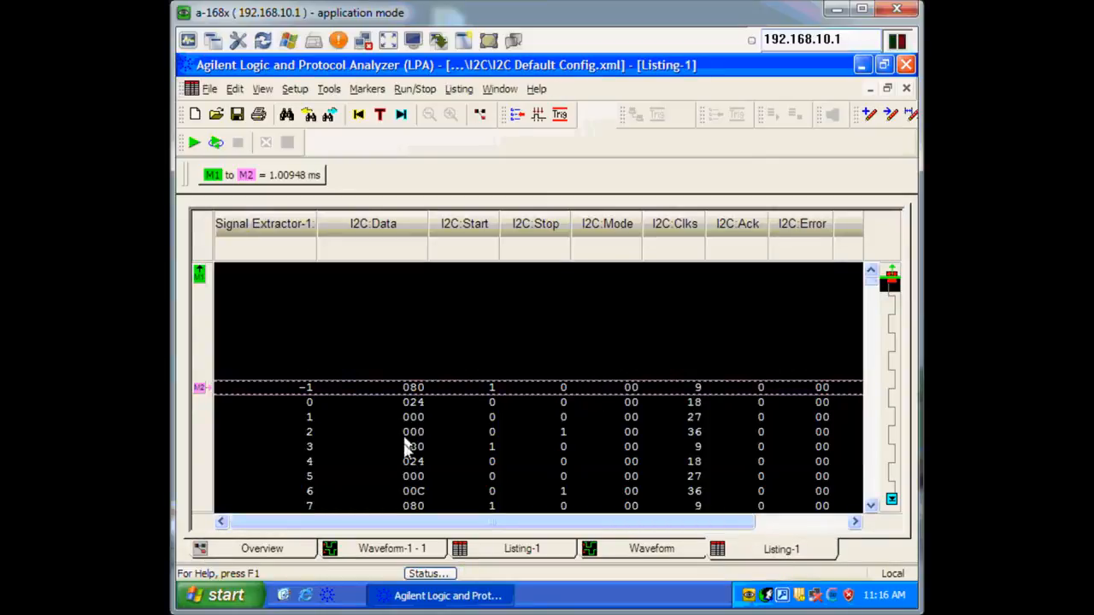
mouse_move(396, 419)
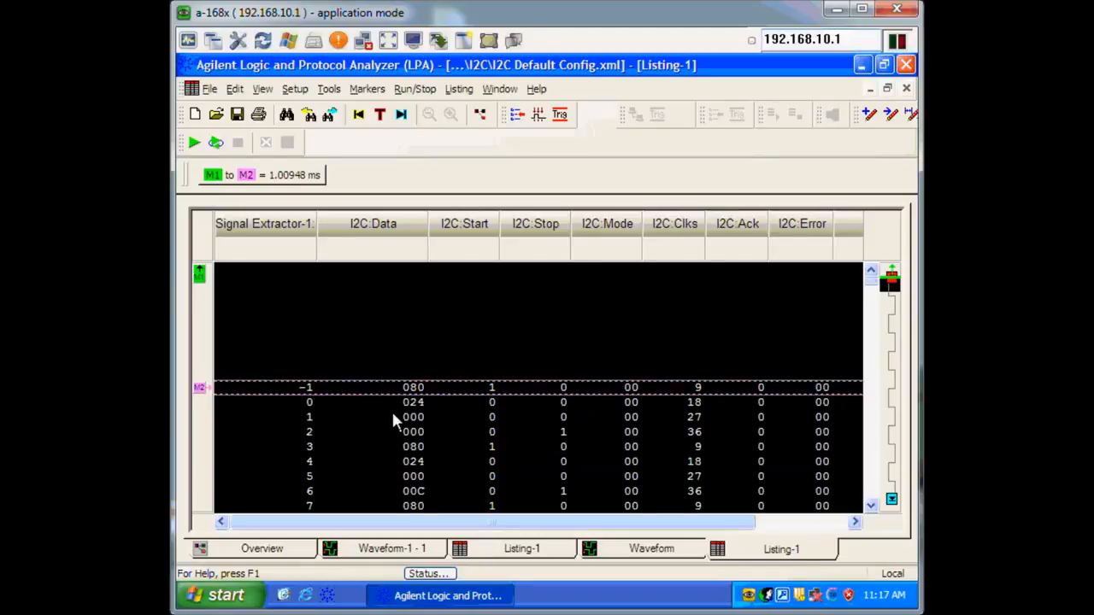
mouse_move(497, 393)
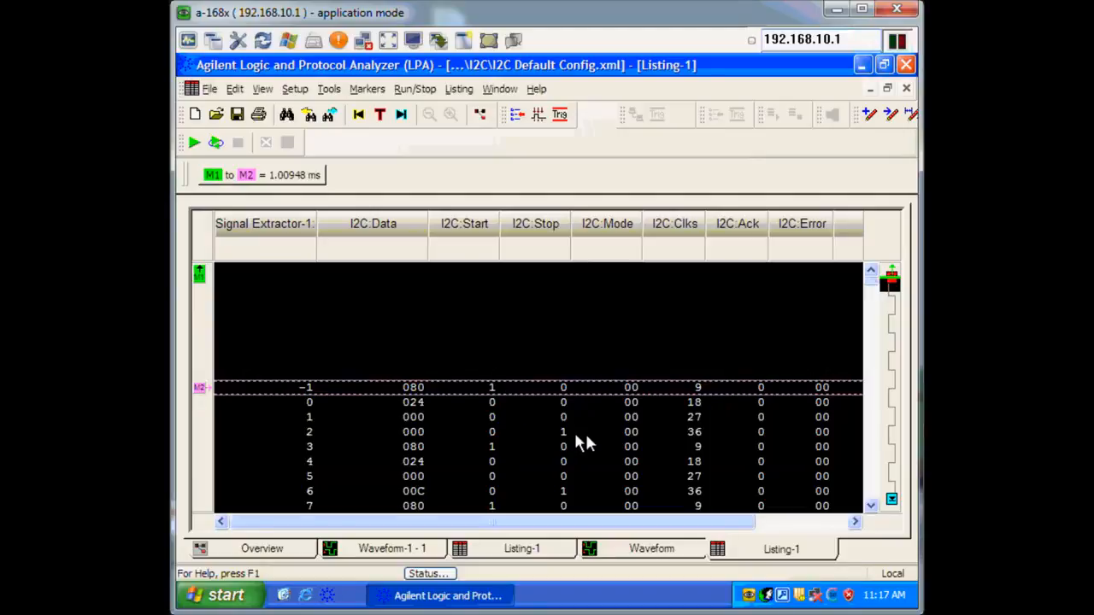
mouse_move(636, 475)
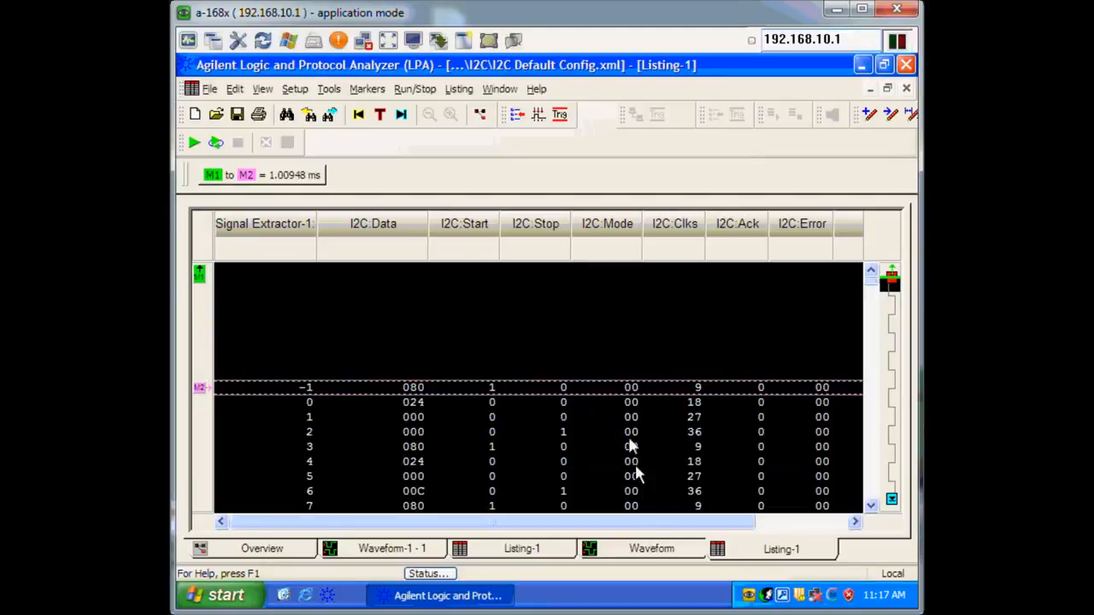
mouse_move(704, 510)
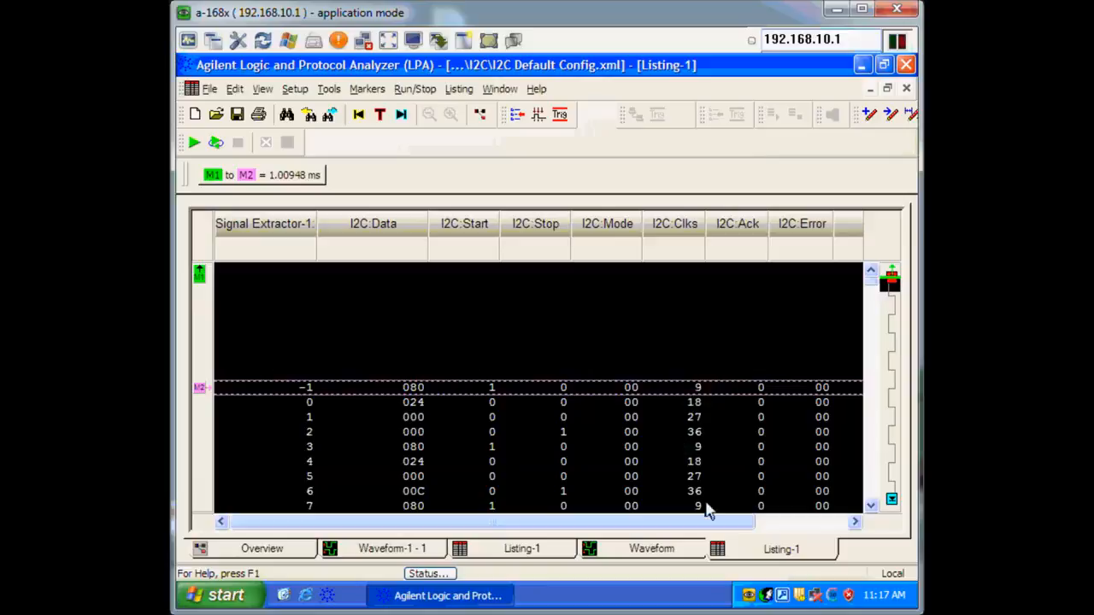
mouse_move(785, 417)
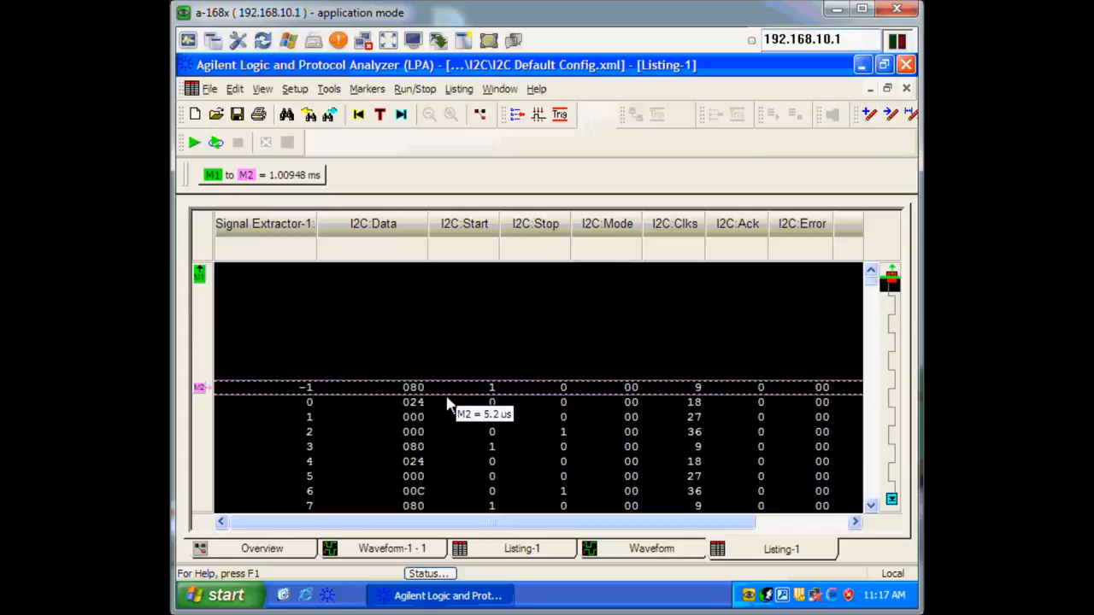
mouse_move(427, 513)
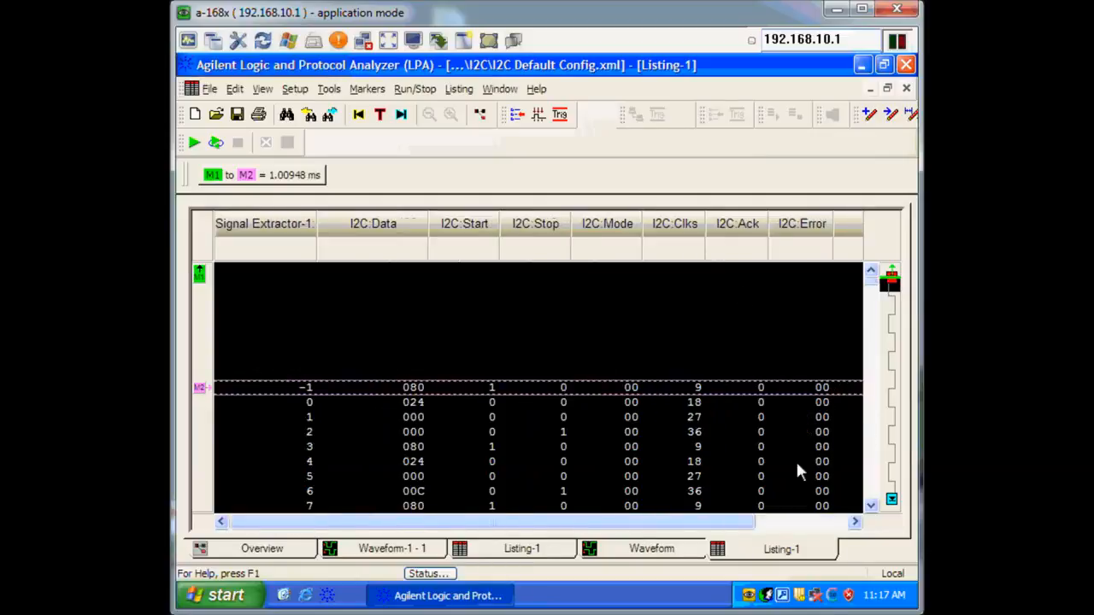
mouse_move(875, 455)
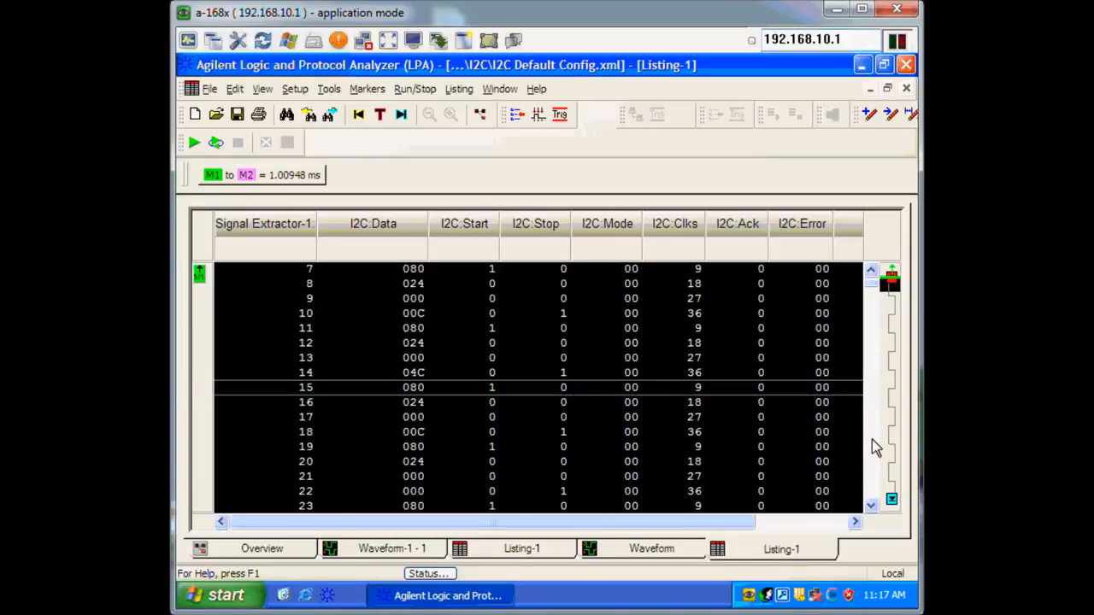
scroll(down, 3)
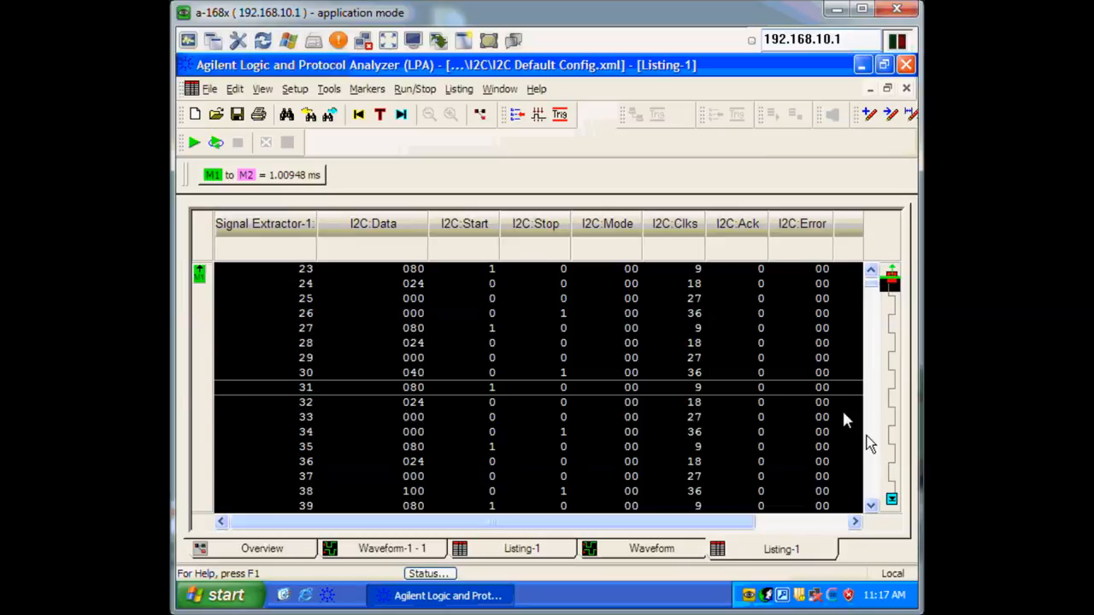